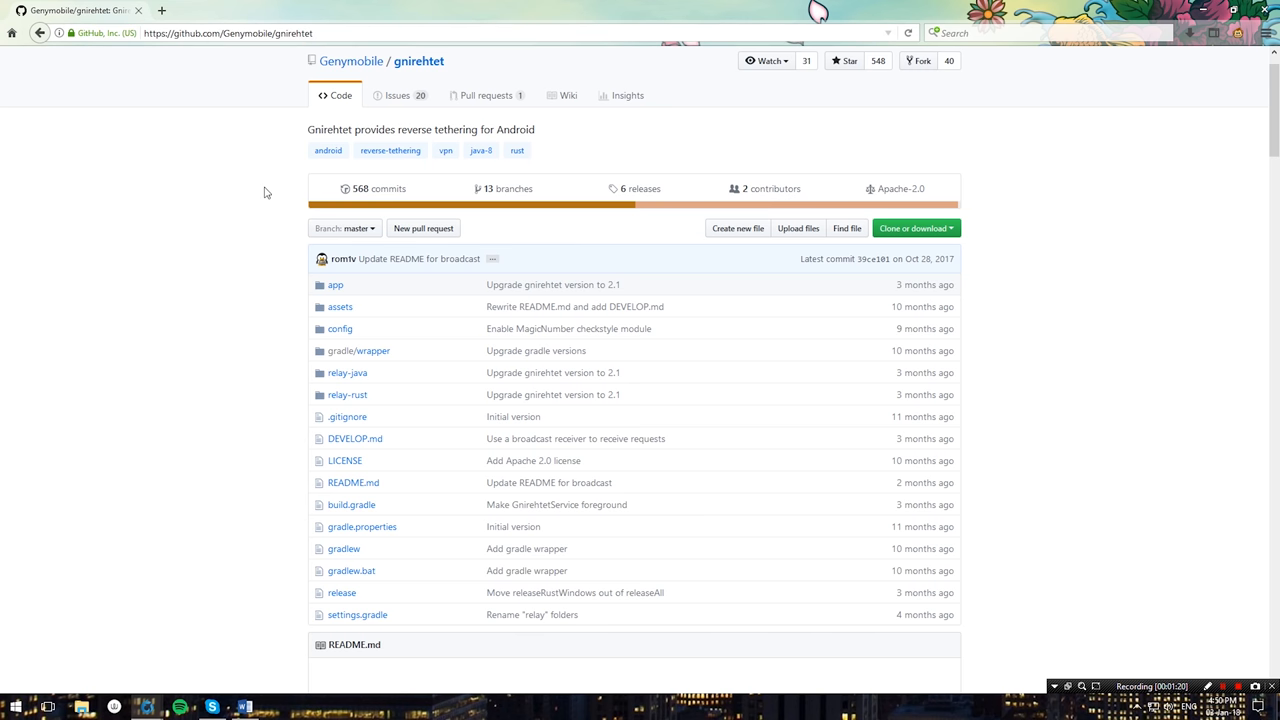
Step: Save gnirehtet-rust-win64-v2.1.zip from the Download section to disk
scroll("down", 3)
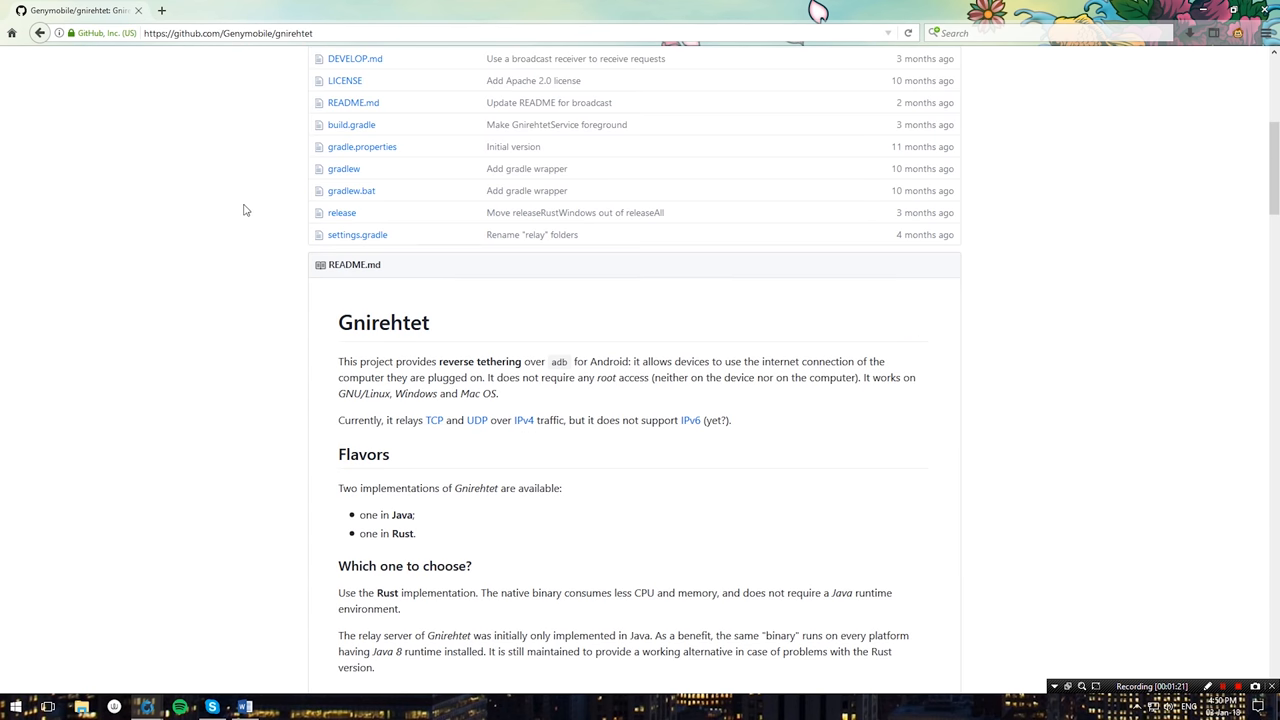
scroll("down", 3)
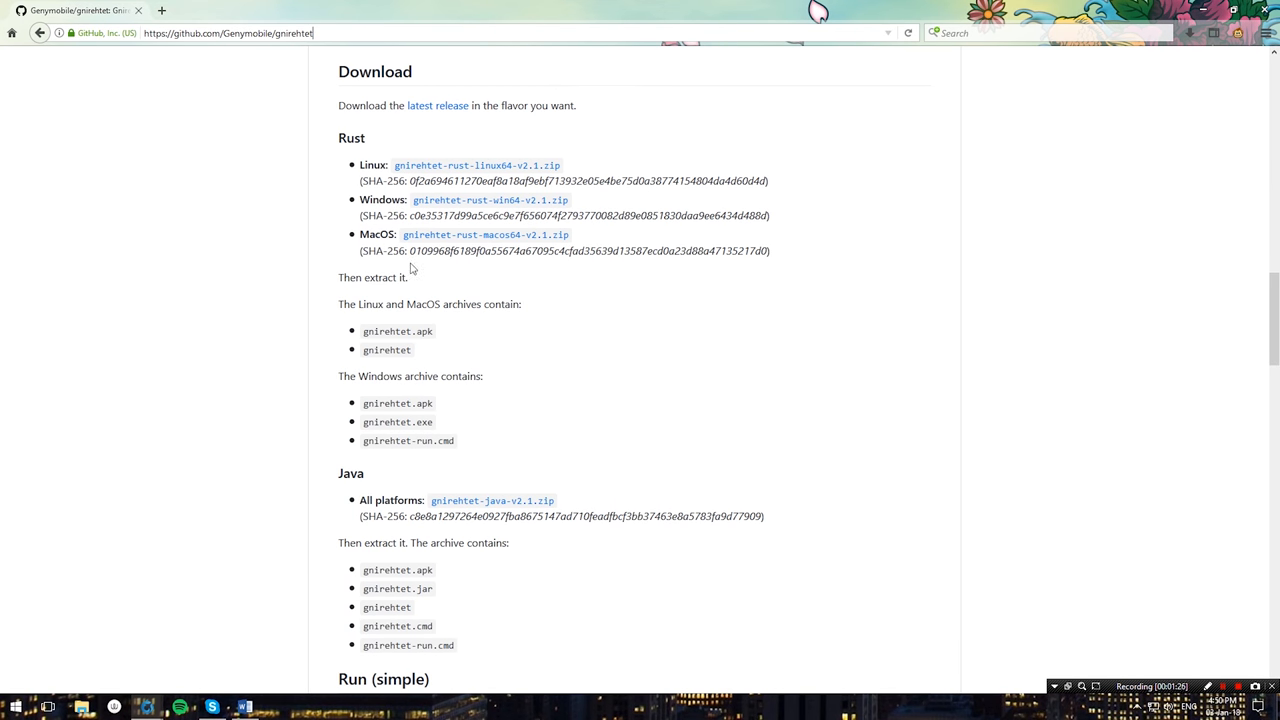
mouse_move(508, 204)
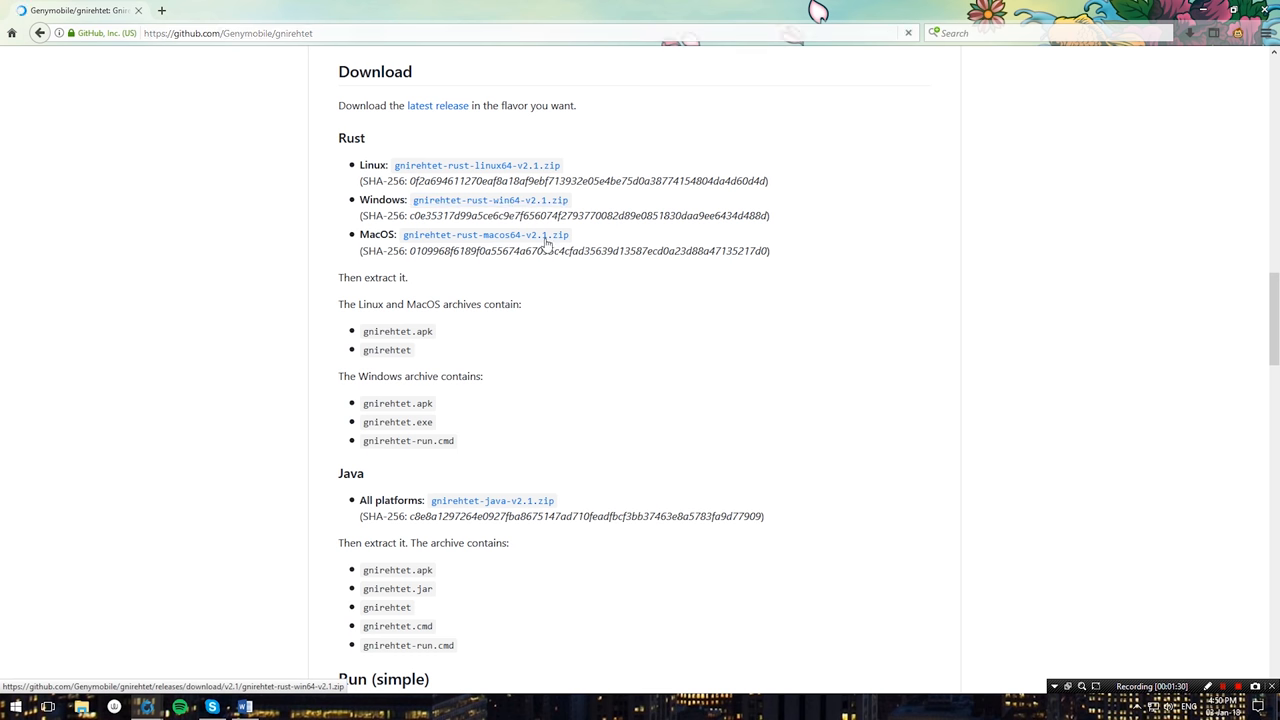
left_click(490, 200)
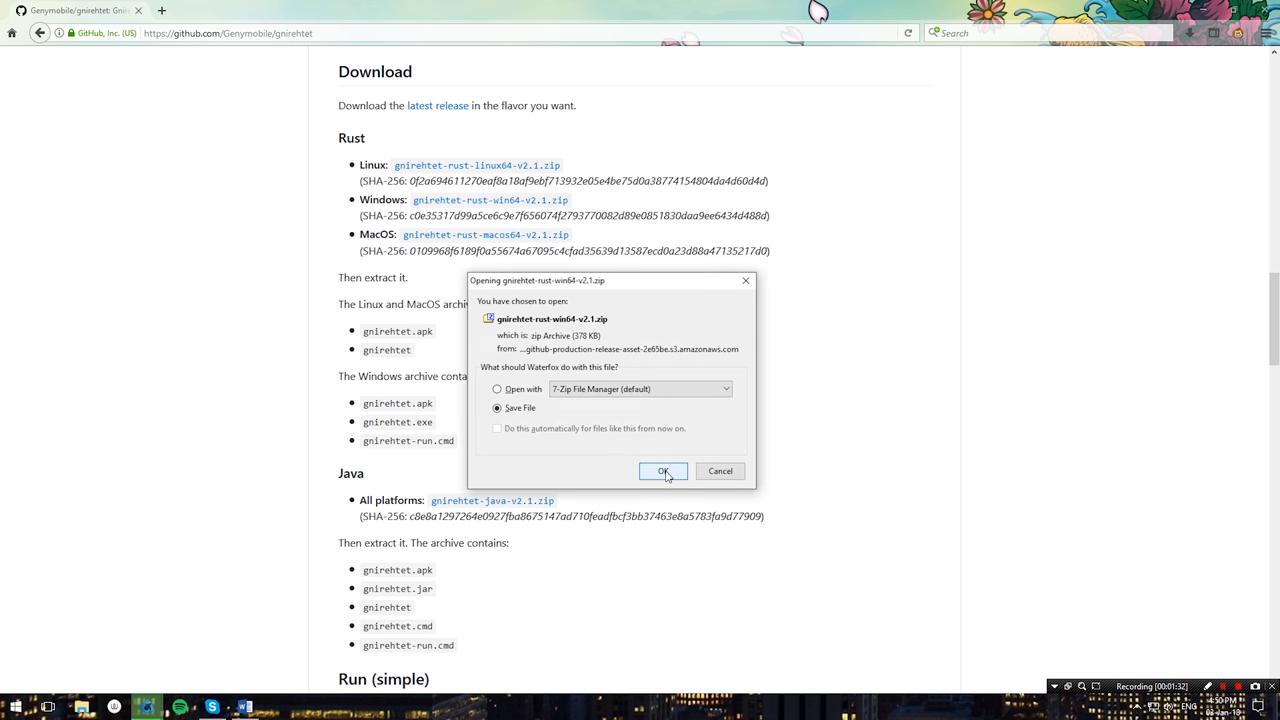
left_click(664, 472)
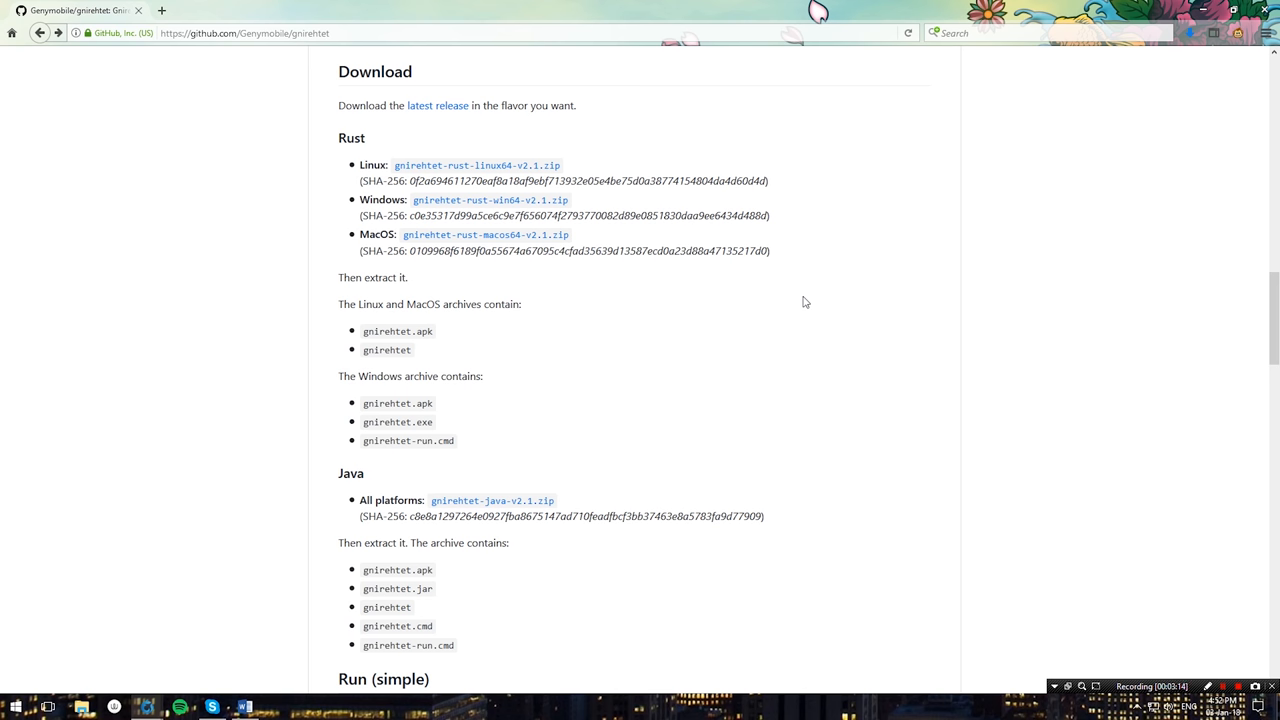
Step: Save the Windows platform-tools zip (adb) linked from the adb section to disk
scroll("up", 3)
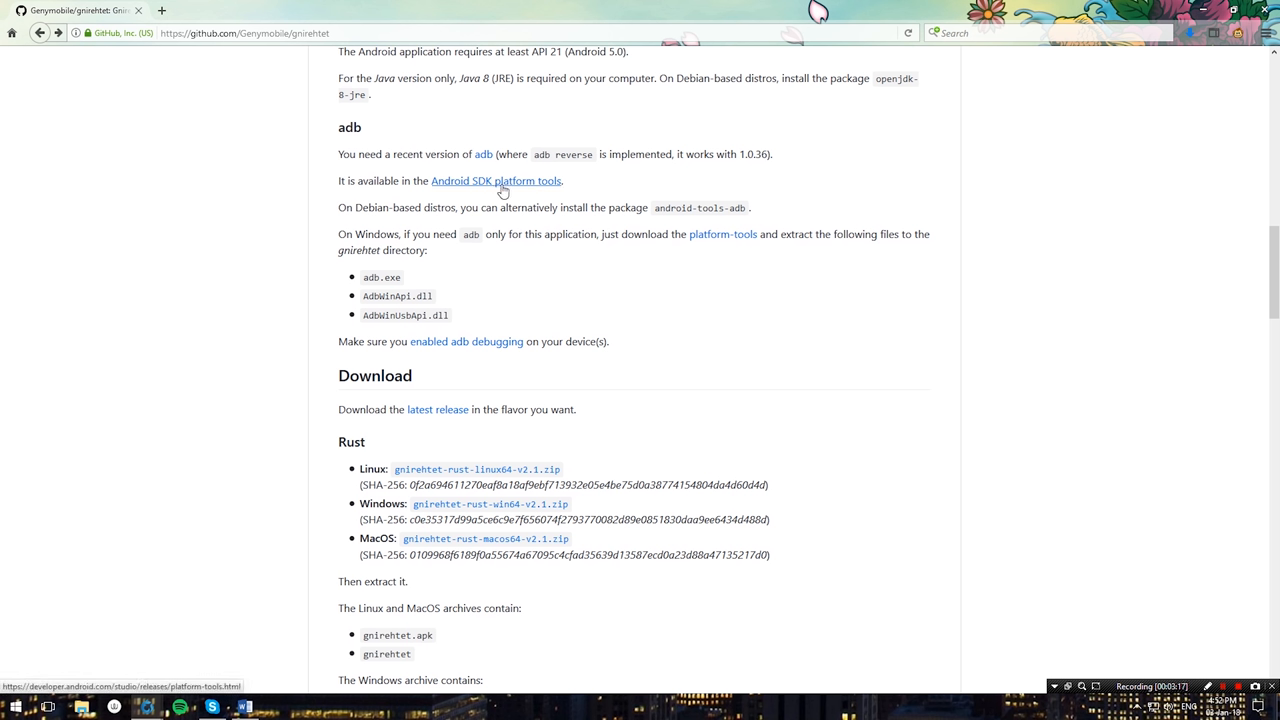
mouse_move(548, 252)
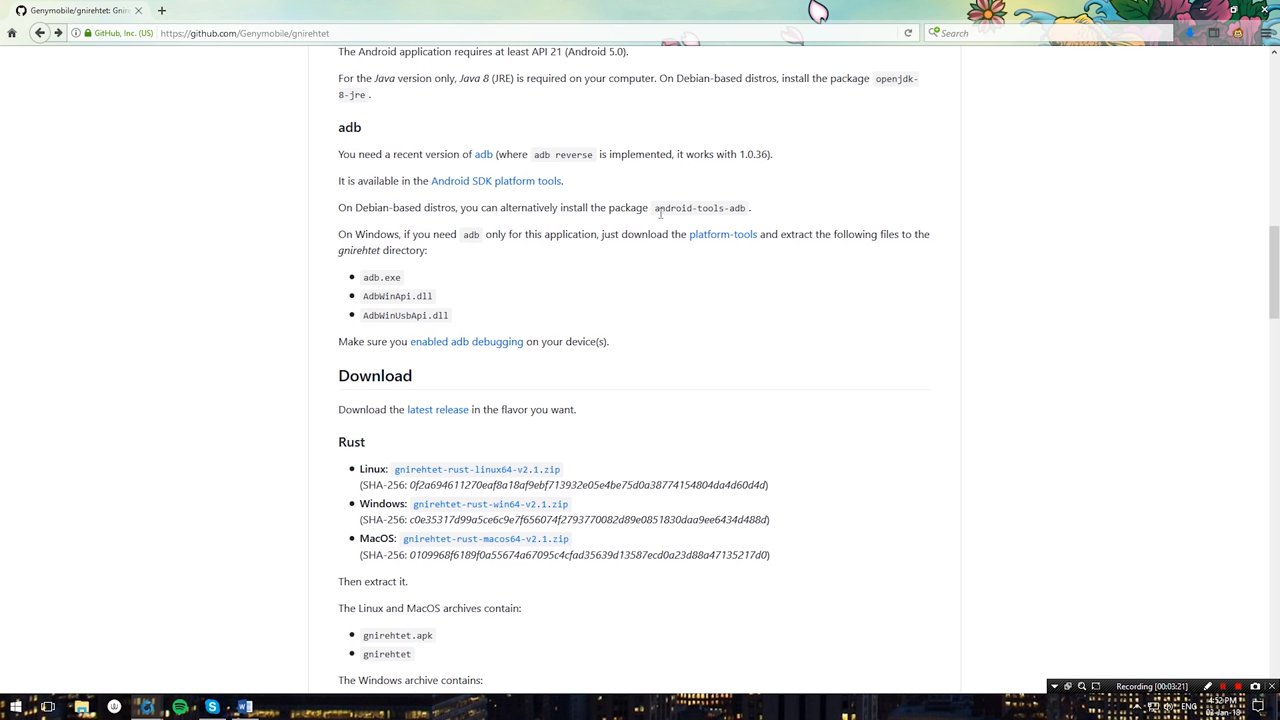
double_click(700, 208)
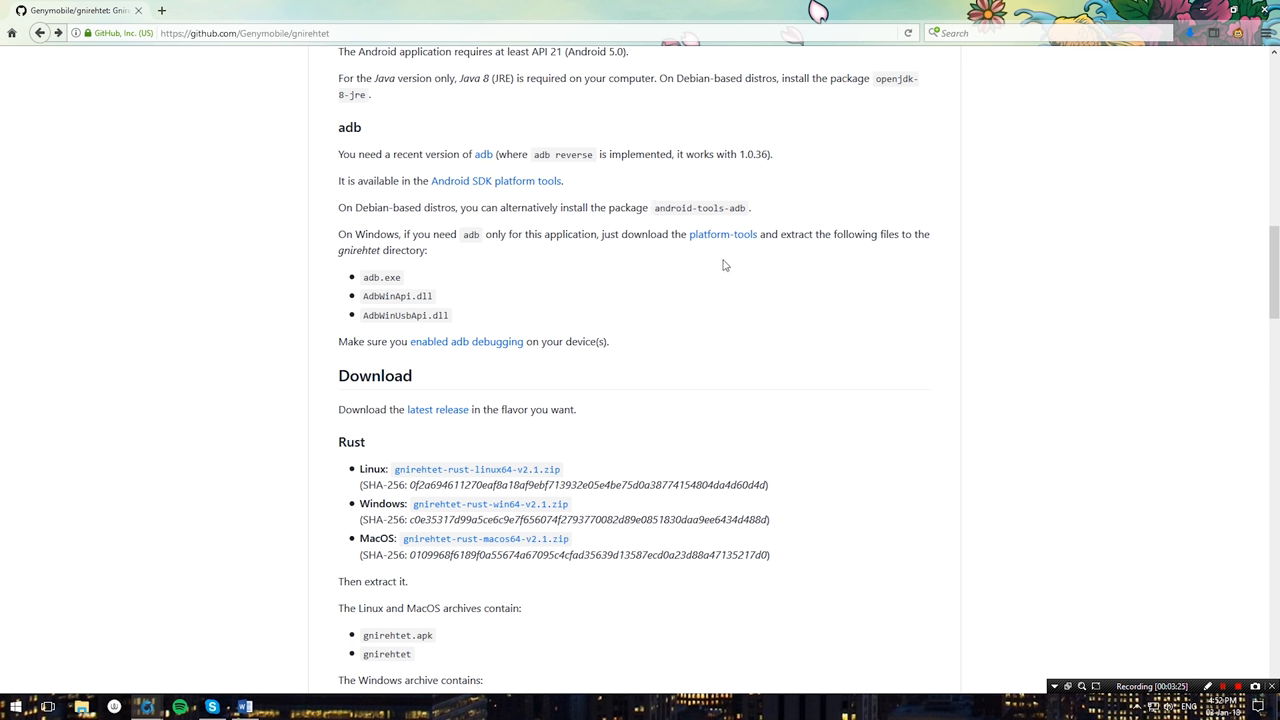
mouse_move(728, 240)
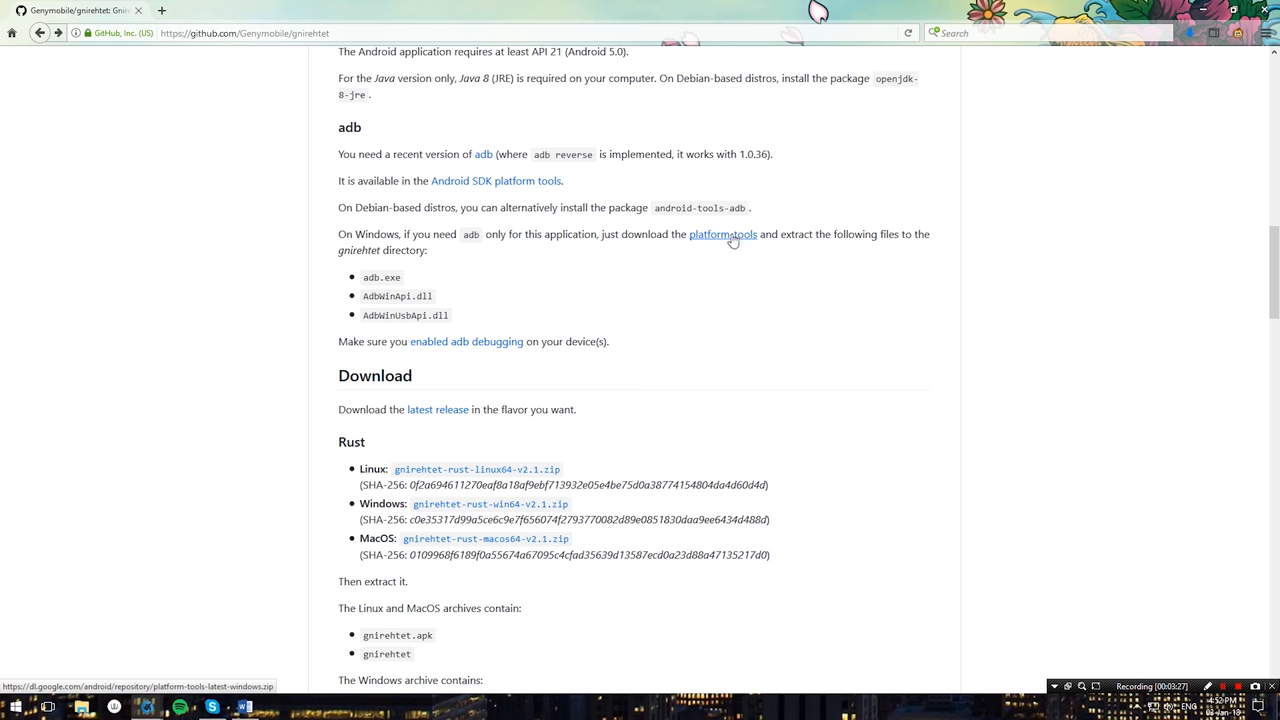
left_click(722, 234)
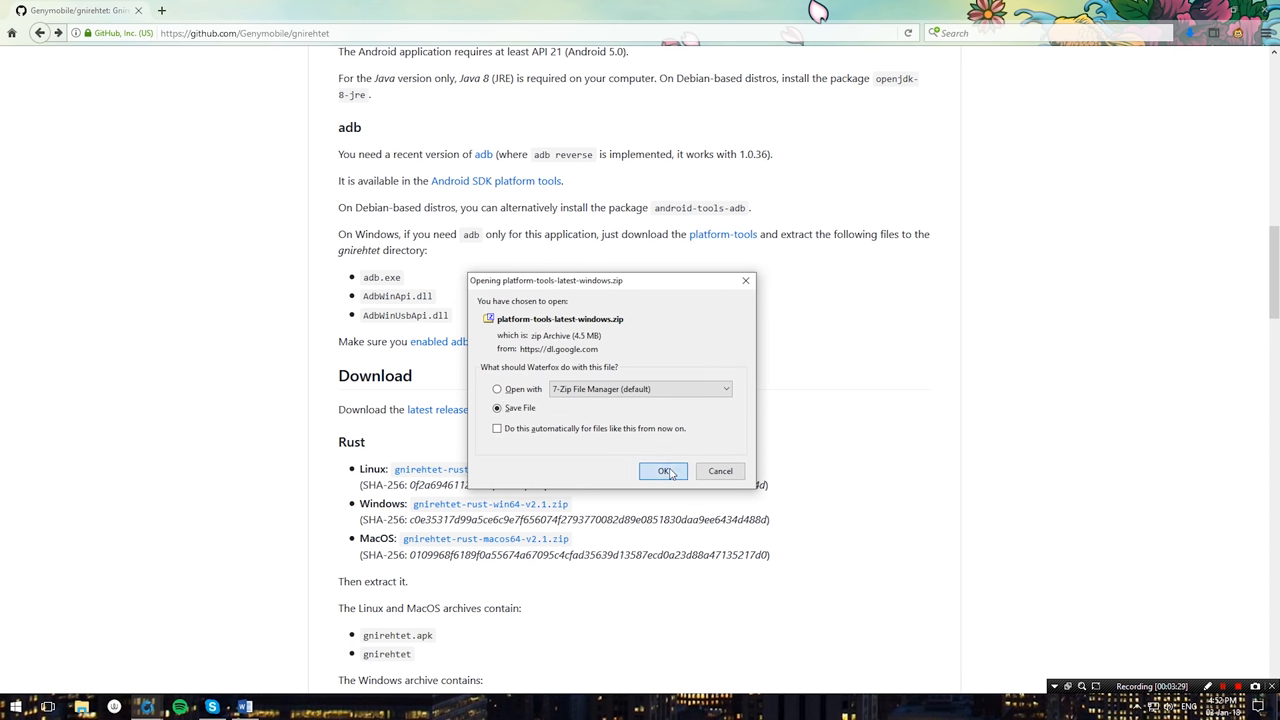
left_click(660, 472)
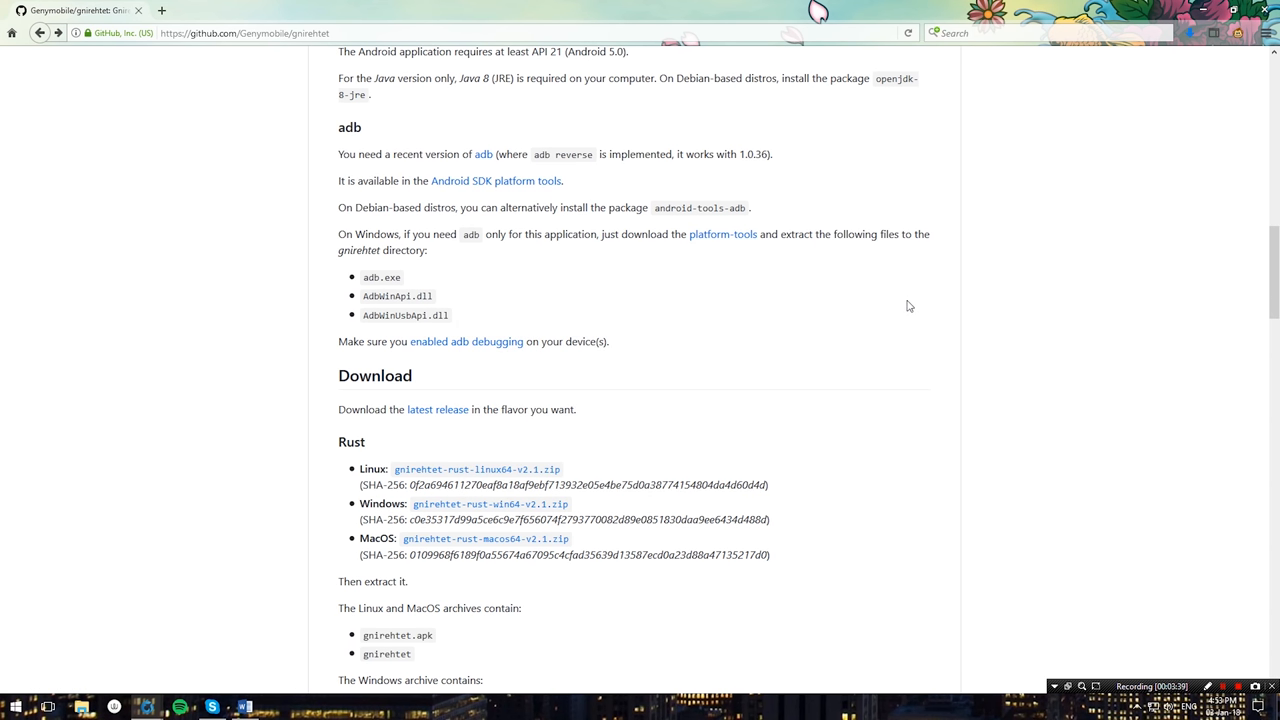
mouse_move(1196, 8)
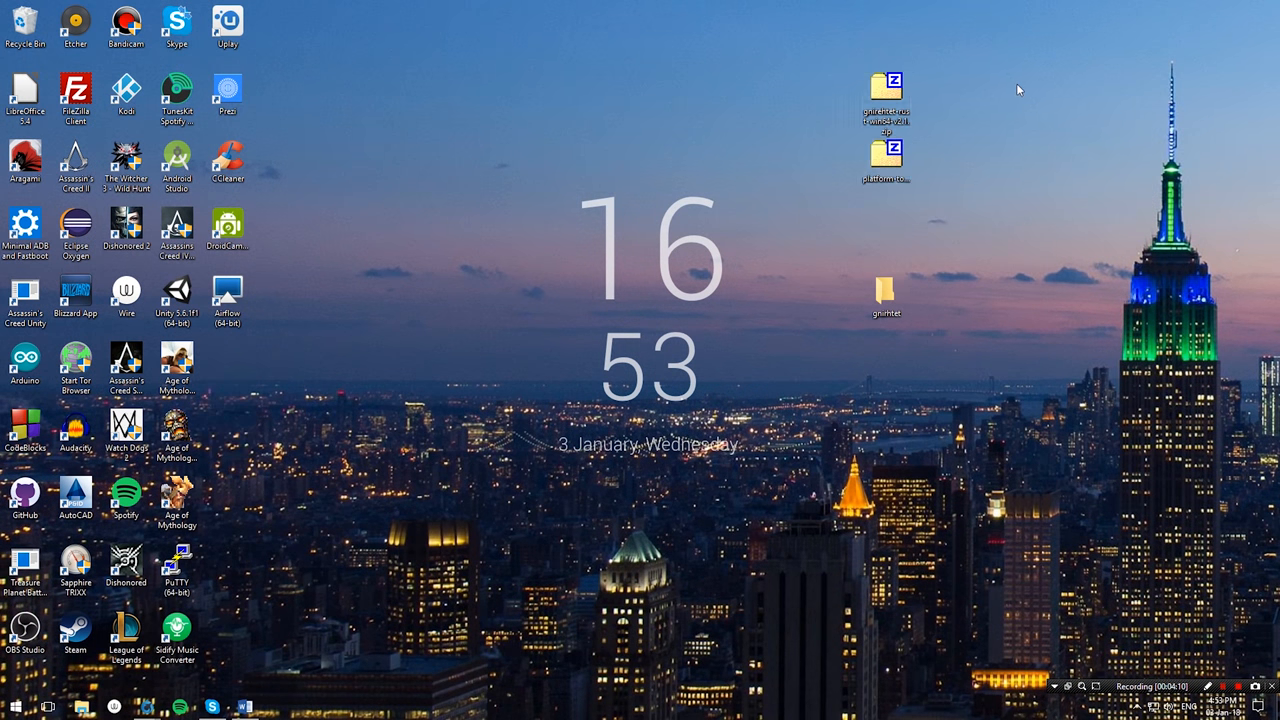
mouse_move(900, 96)
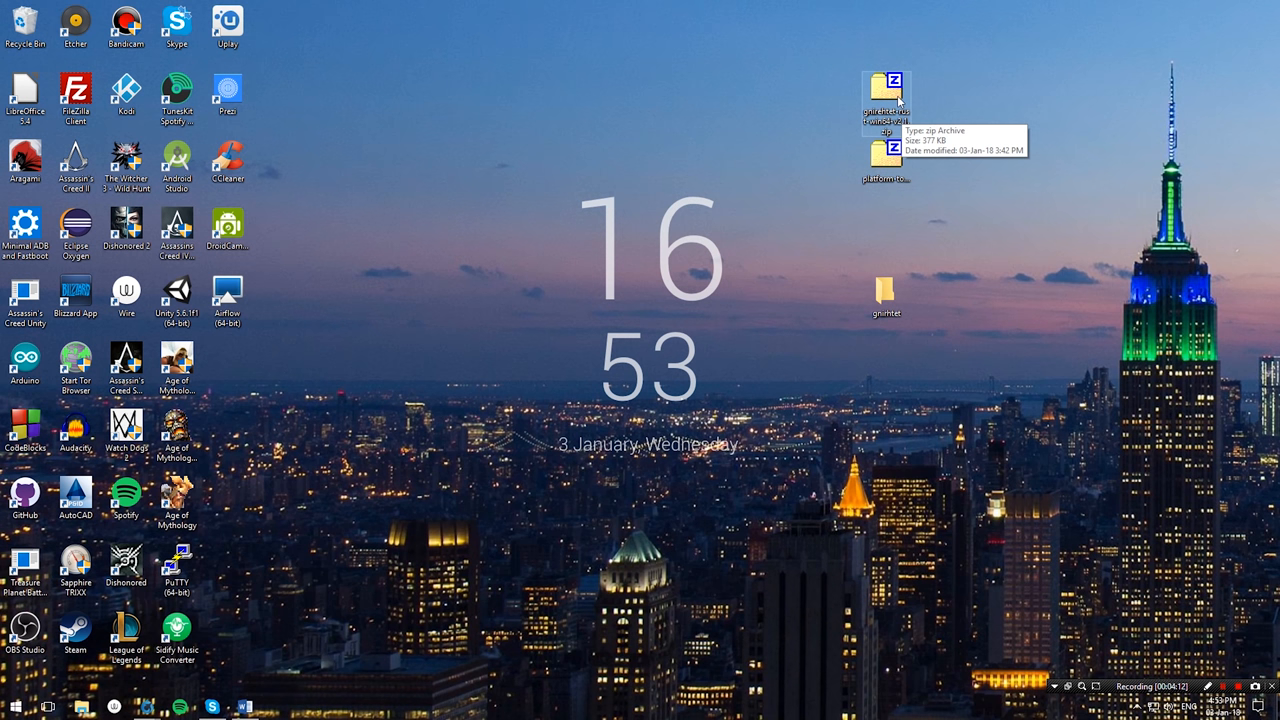
Step: Extract gnirehtet.exe, gnirehtet.apk and gnirehtet-run.cmd into the gnirehtet desktop folder
double_click(888, 84)
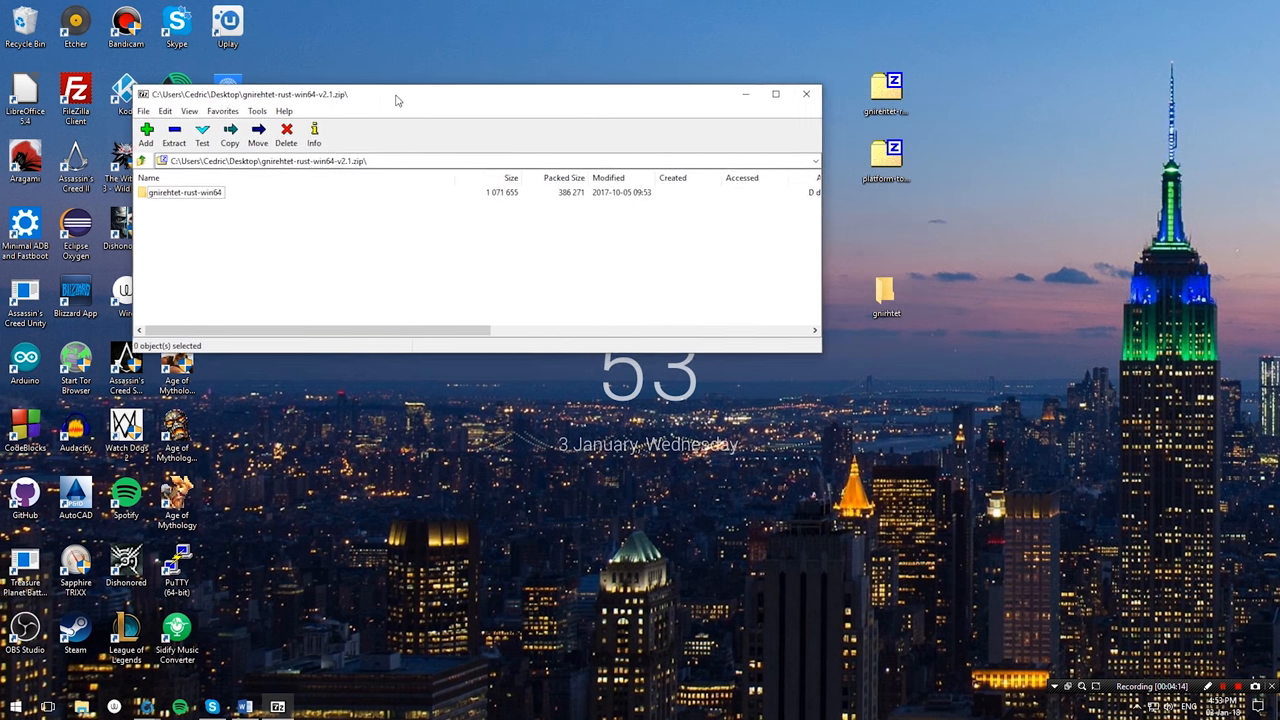
double_click(184, 192)
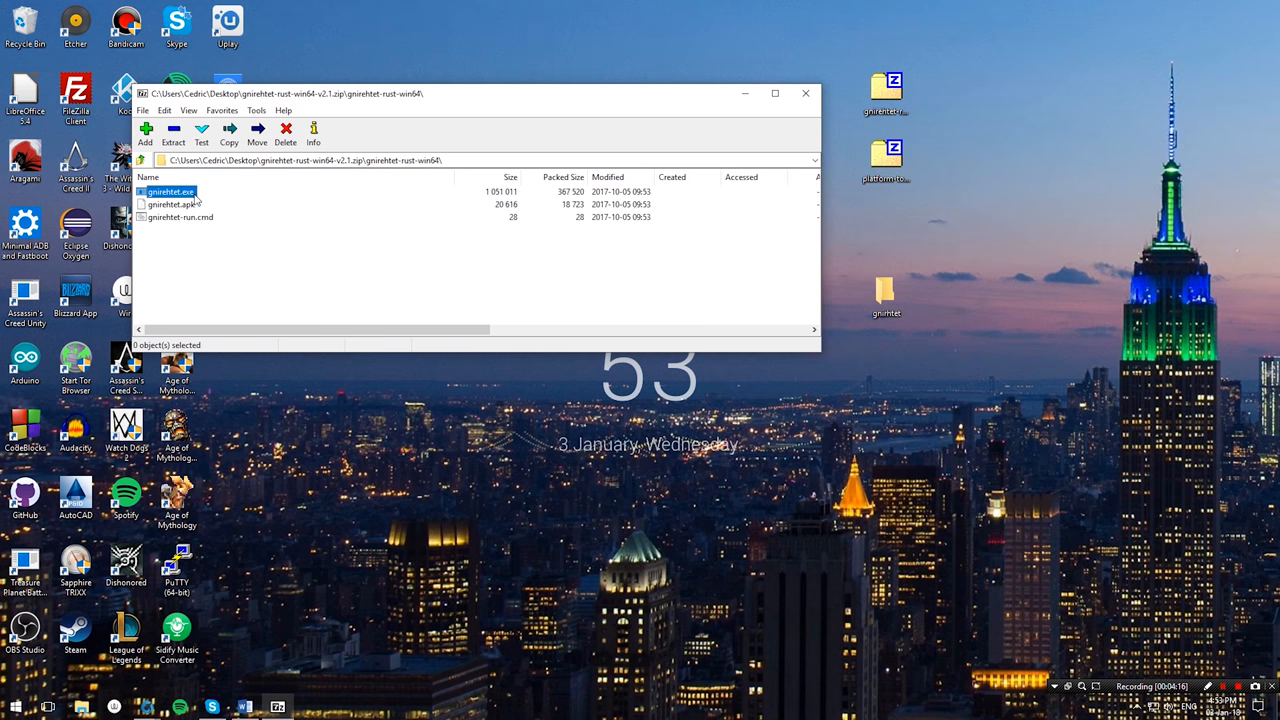
key("ctrl+a")
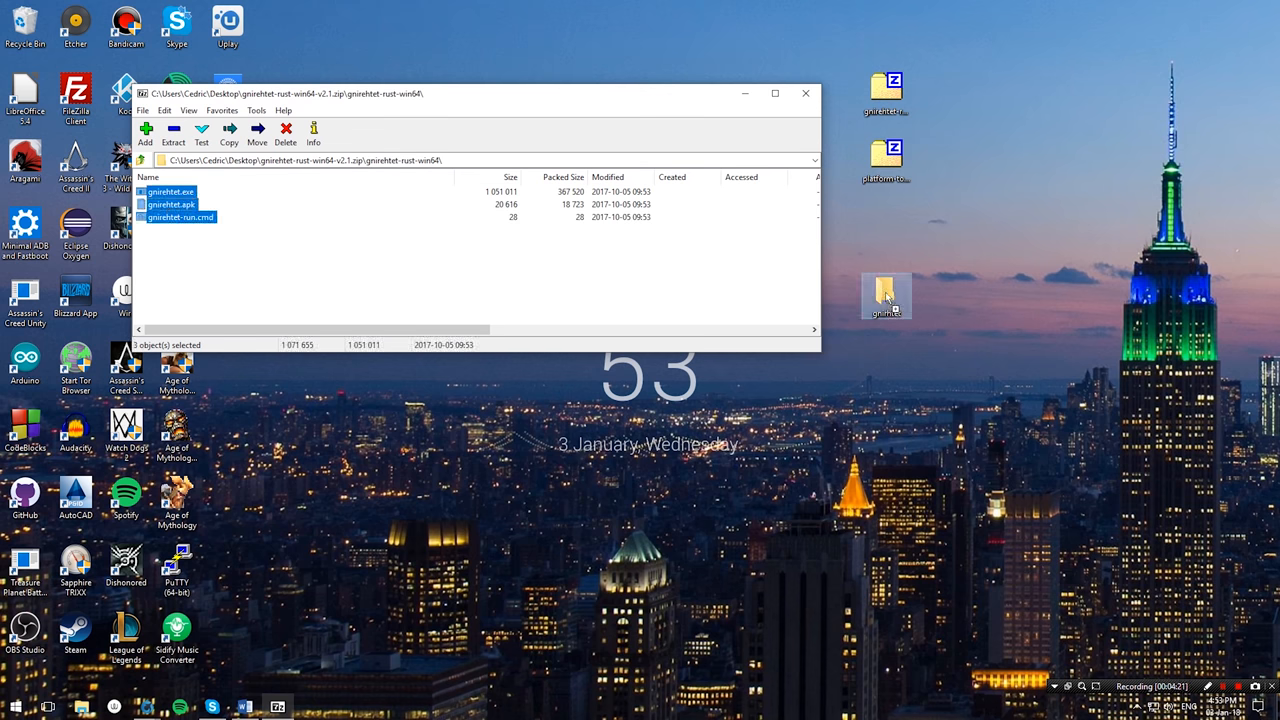
left_click(804, 92)
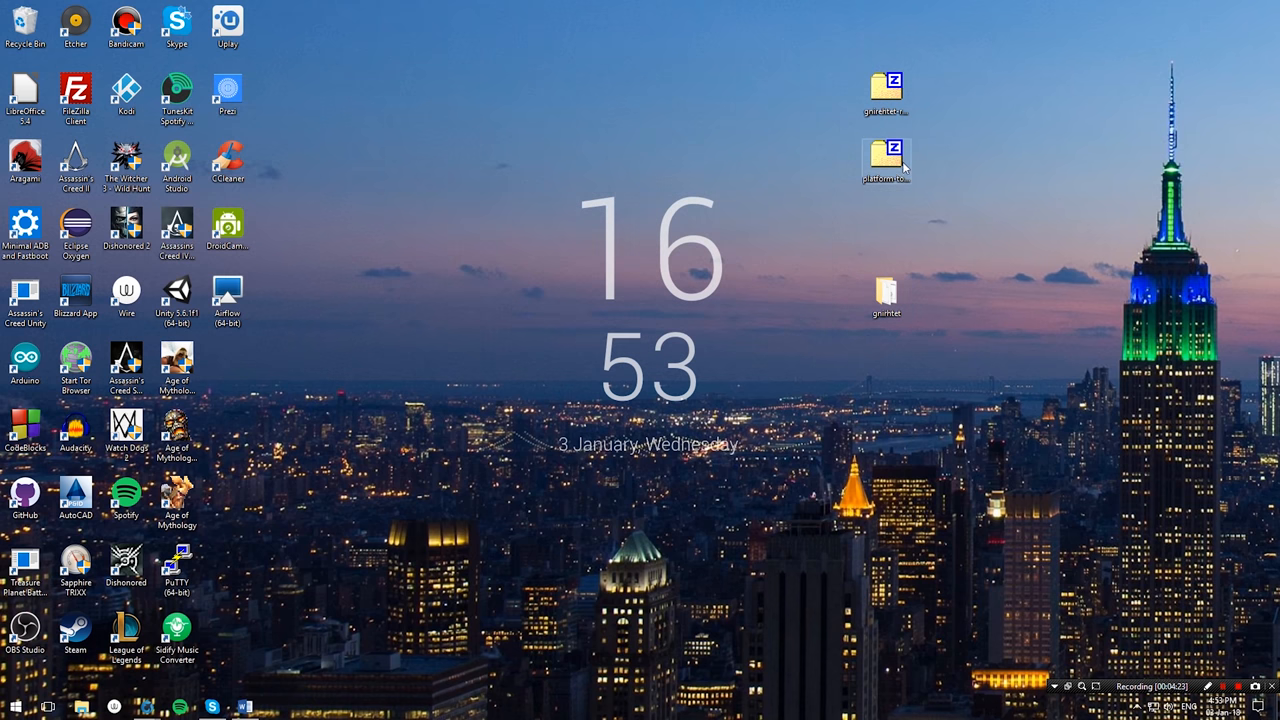
Step: Extract every platform-tools file, including adb.exe, into the gnirehtet folder
double_click(886, 156)
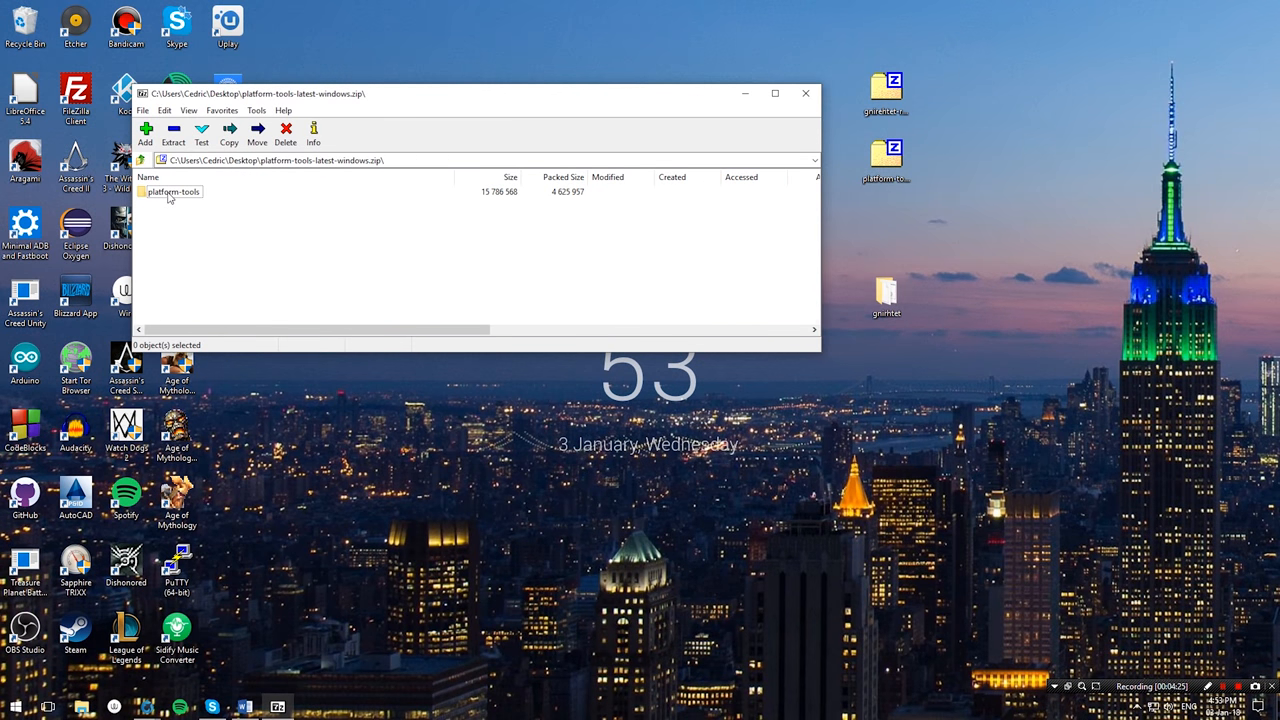
double_click(172, 192)
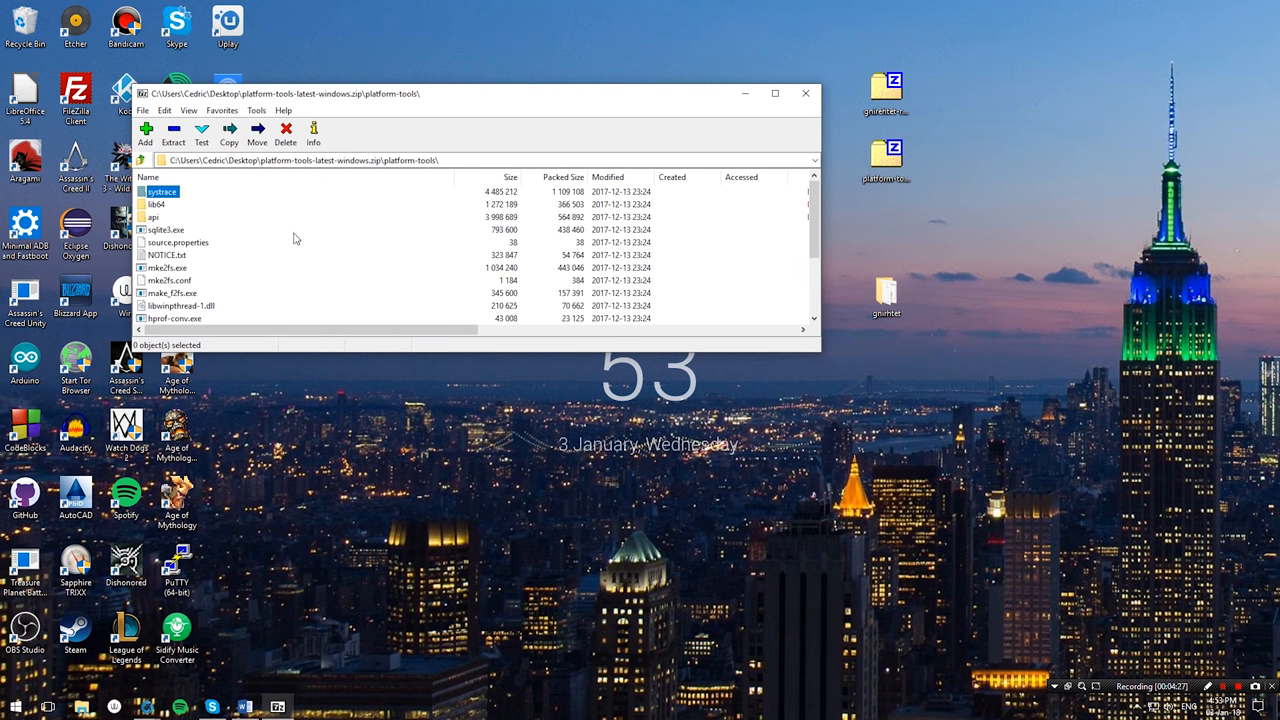
key("ctrl+a")
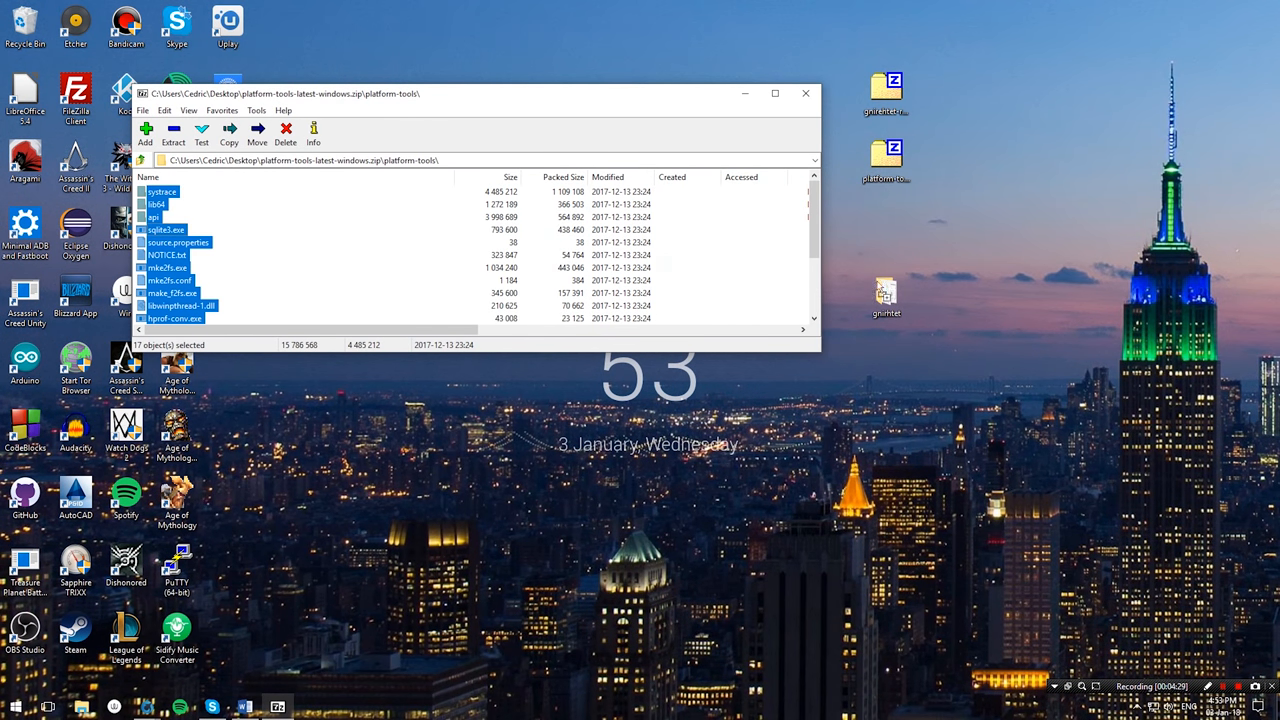
left_click(172, 134)
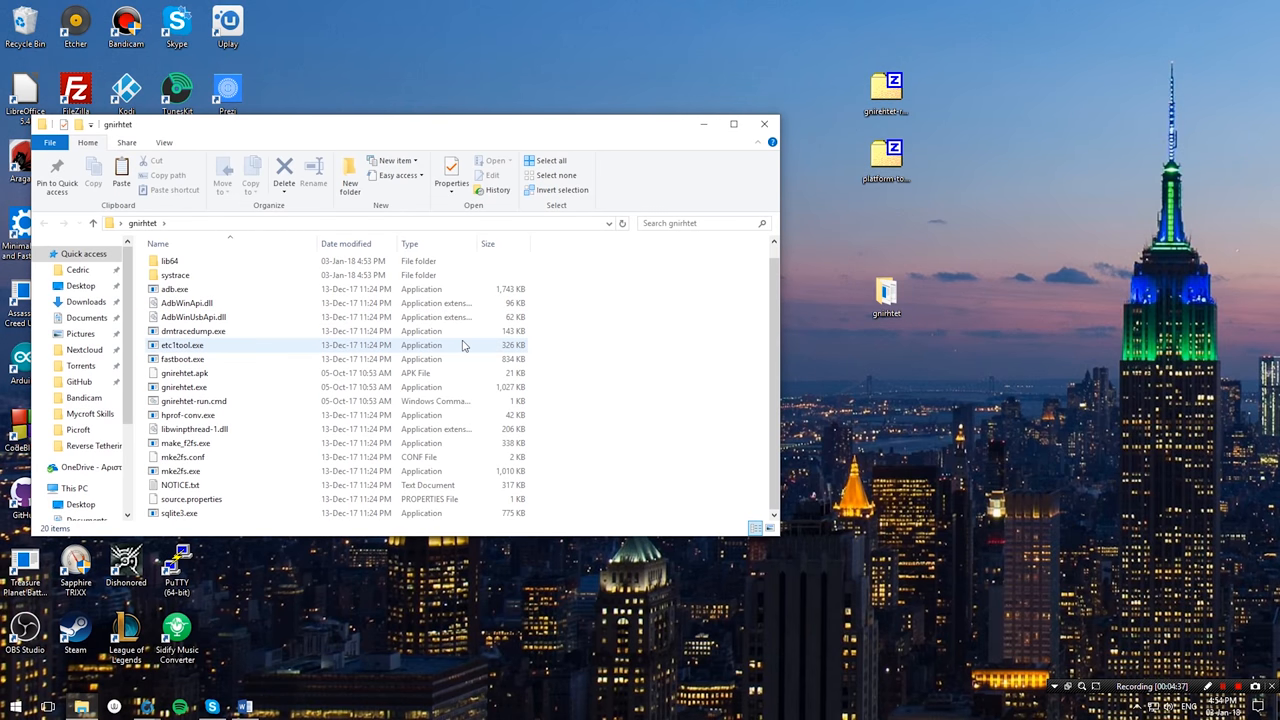
mouse_move(660, 276)
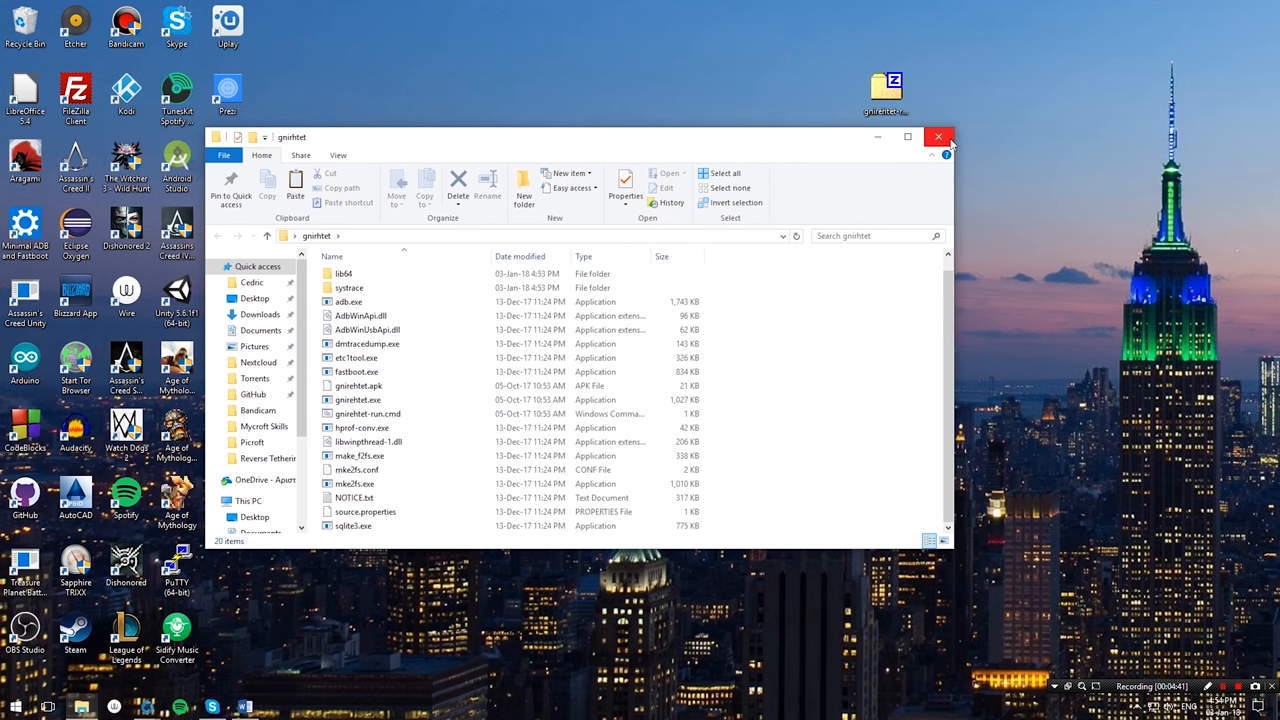
Step: Close the gnirehtet folder window after reviewing adb.exe beside the gnirehtet files
left_click(938, 136)
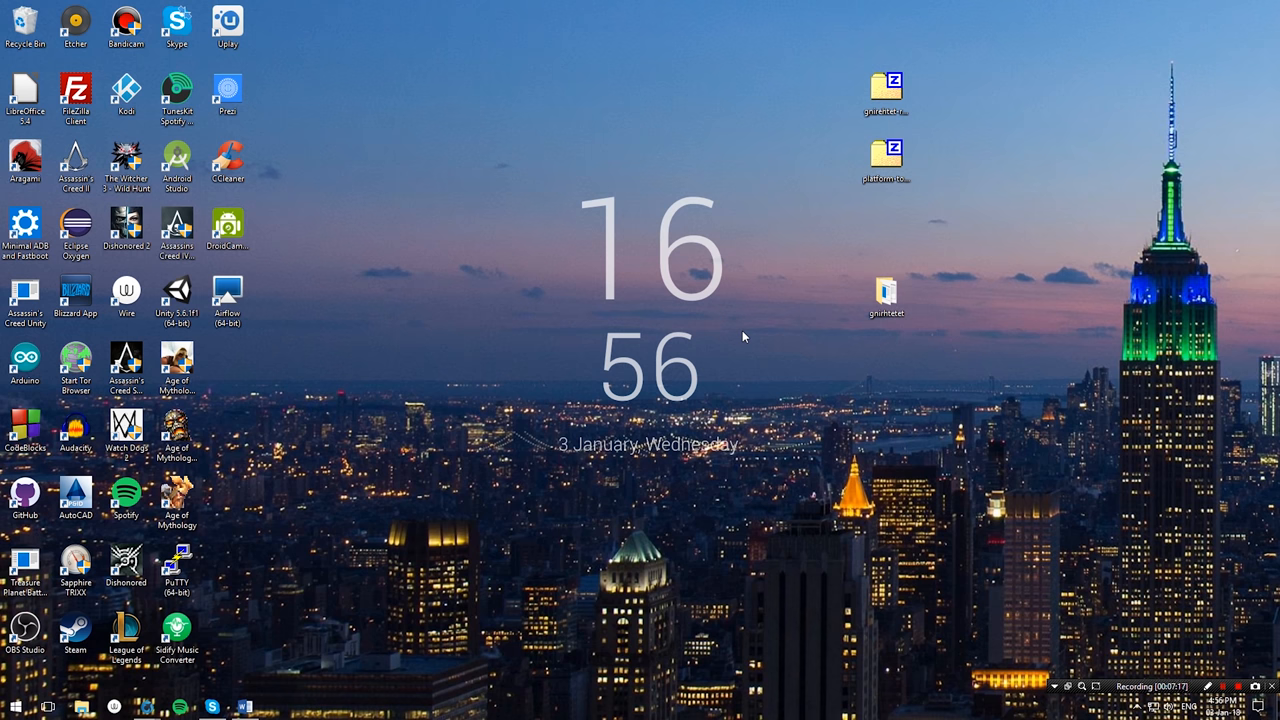
Step: In Command Prompt, cd into Desktop/gnirehtet and run 'gnirehtet install'
left_click(276, 702)
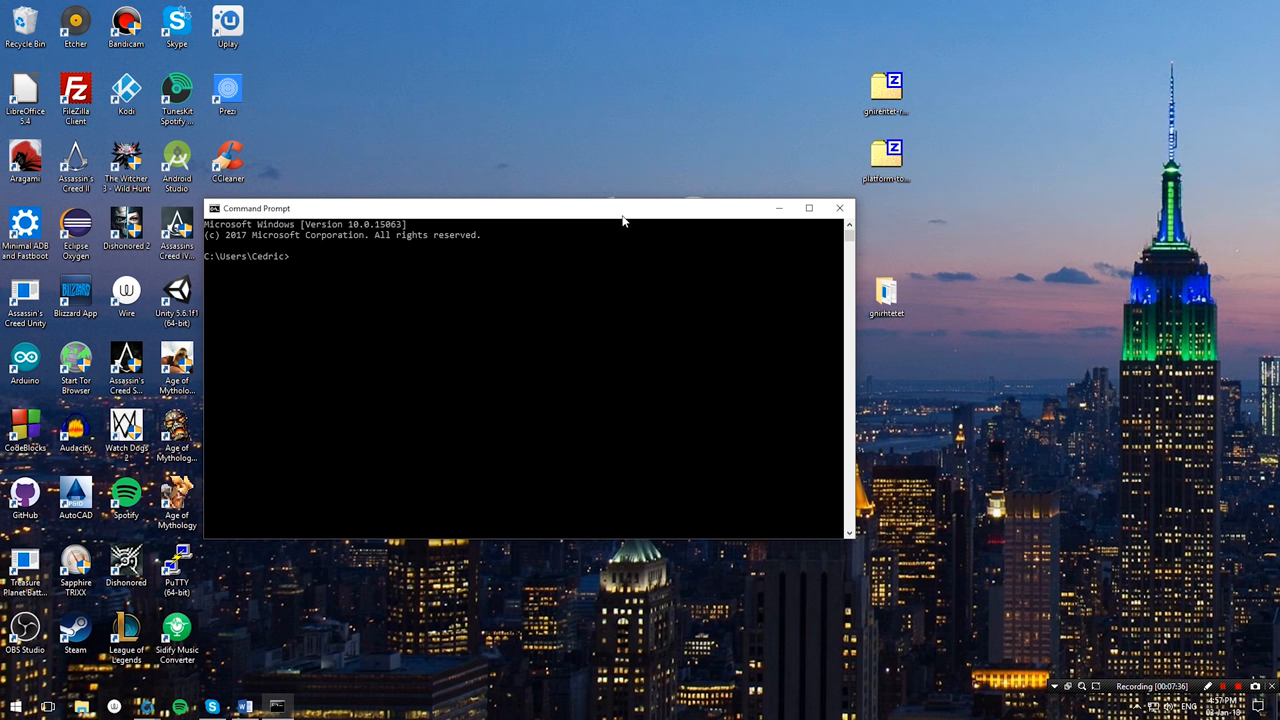
type("cd")
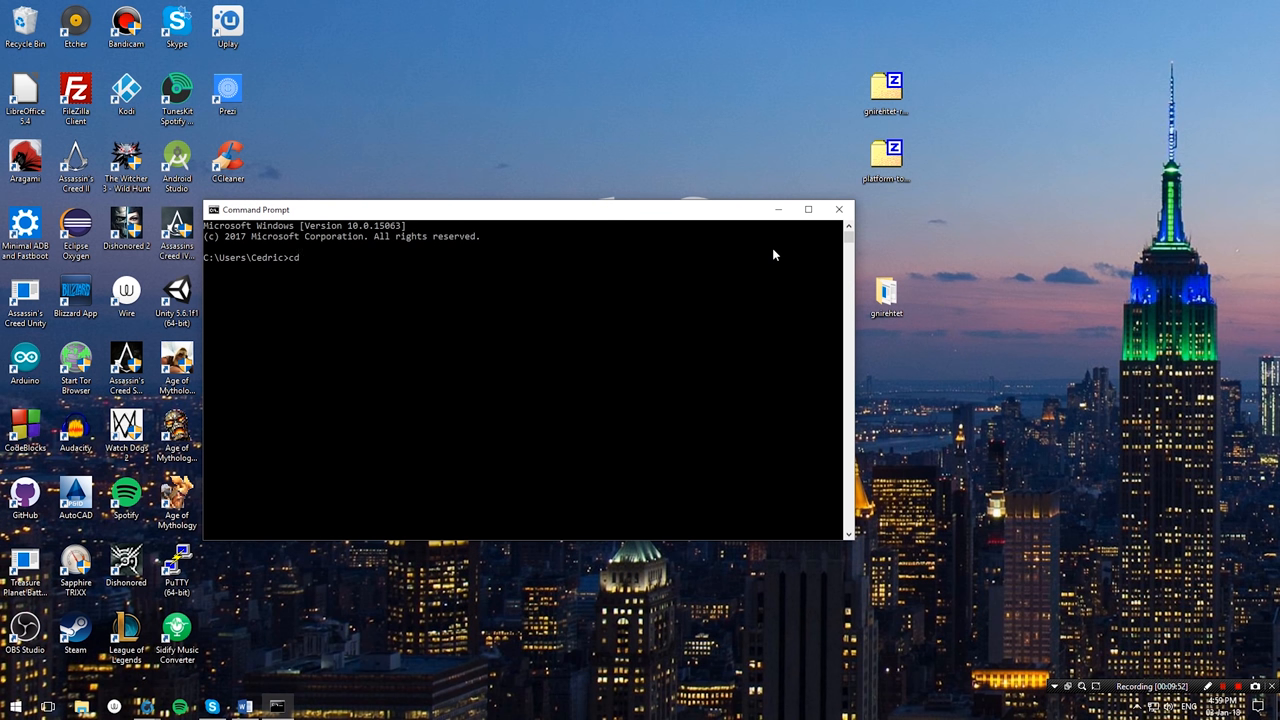
type("Desktop/")
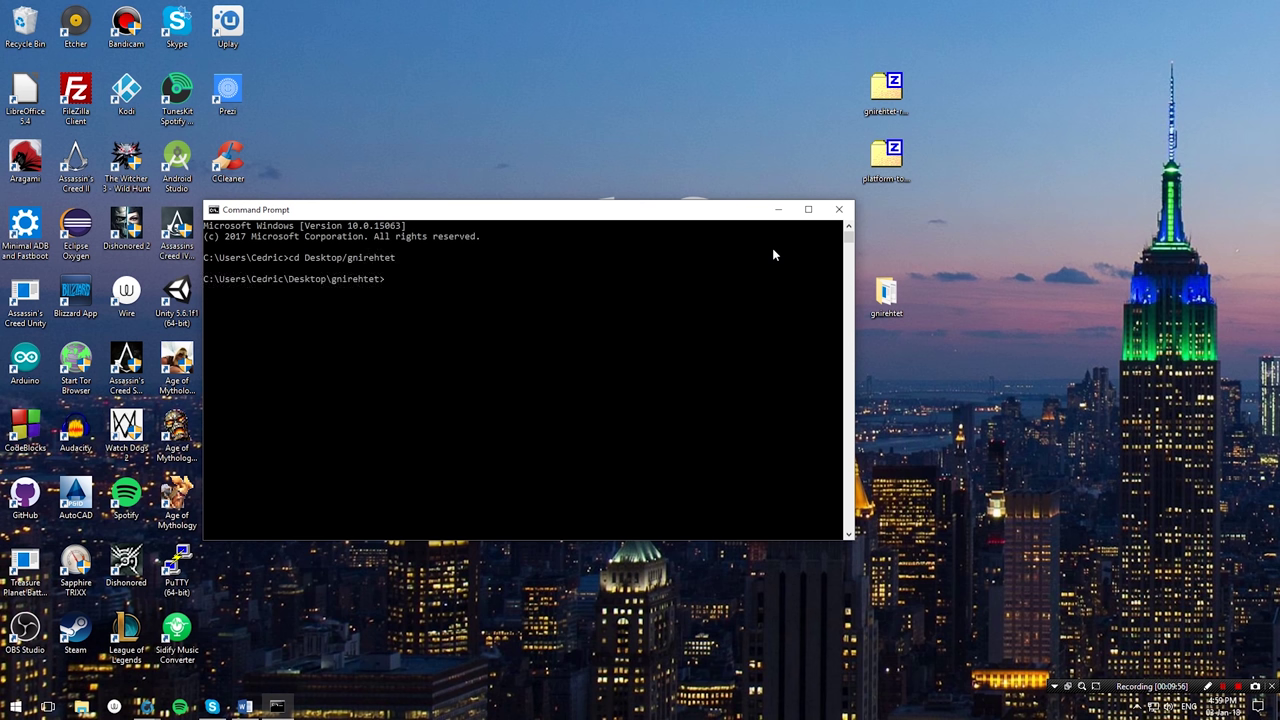
type("gnirehtet")
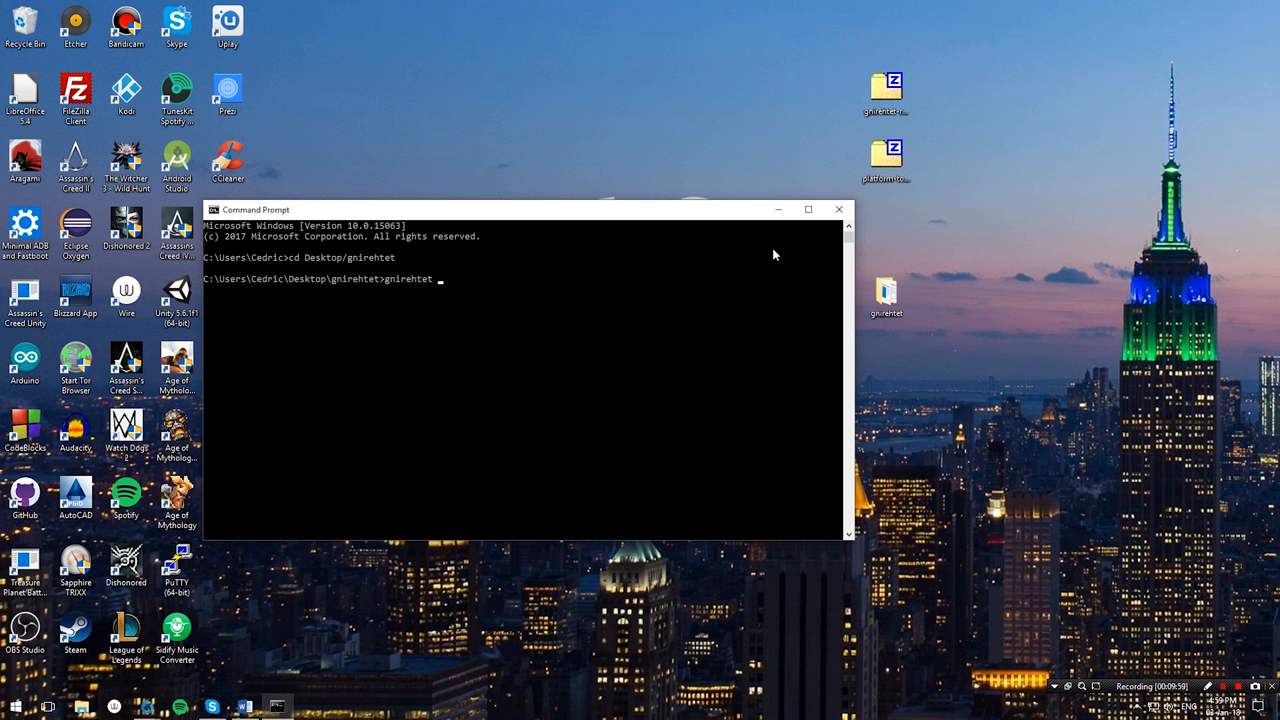
type("install")
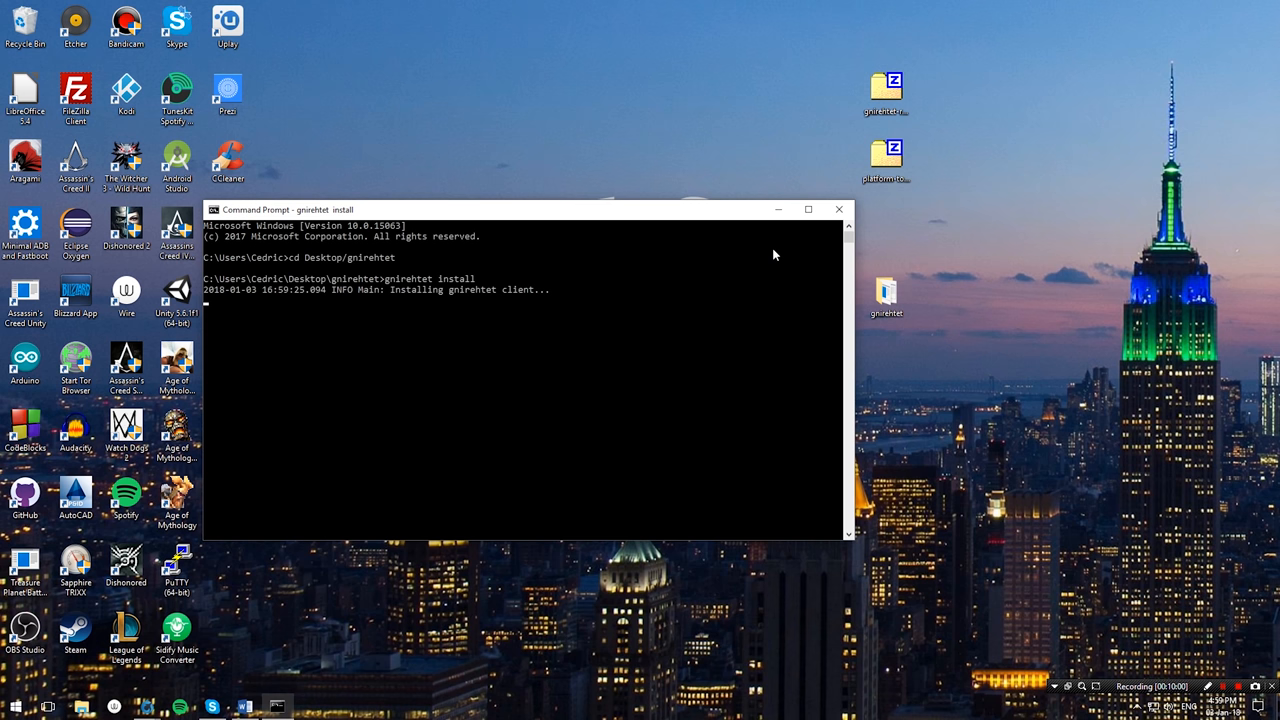